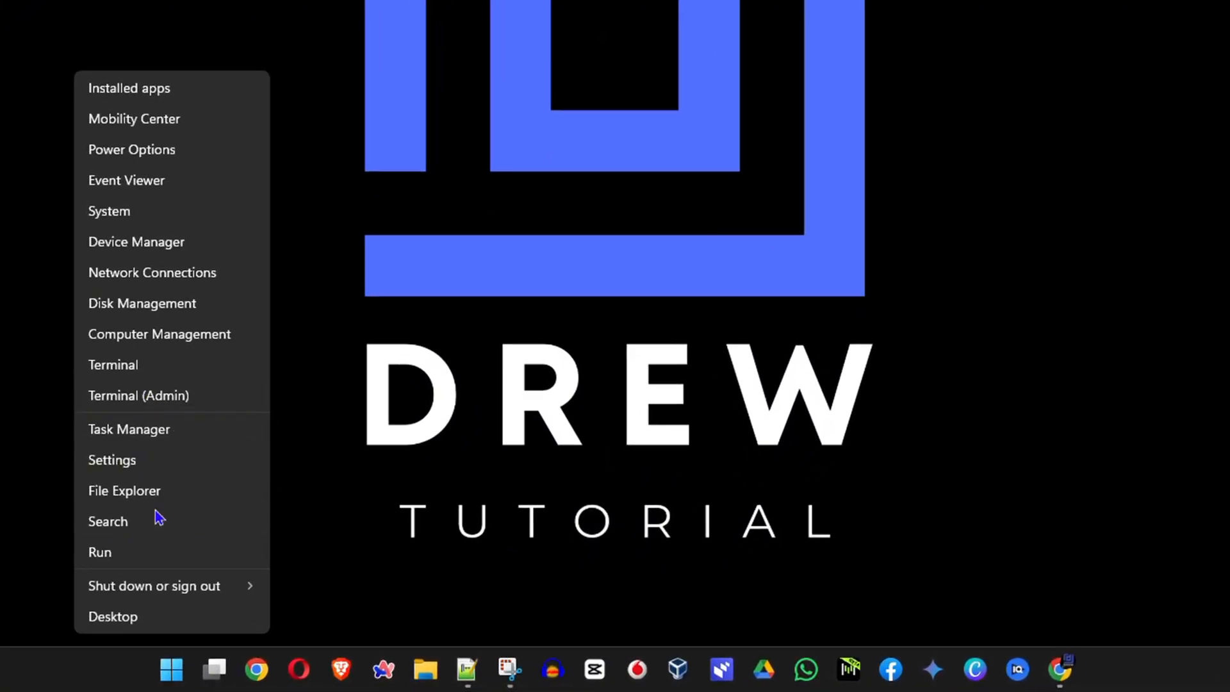
Launch Windows Settings from the Start button's Quick Link menu.
{"action": "left_click", "coordinate": [112, 460]}
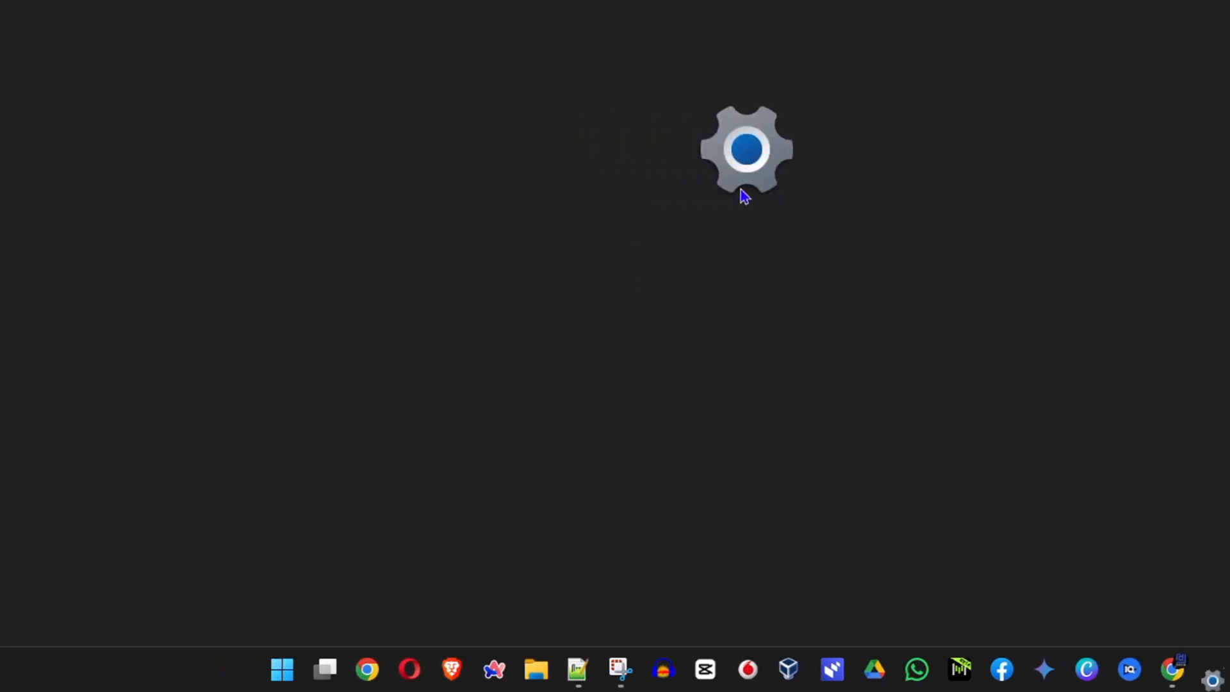
{"action": "left_click", "coordinate": [1212, 669]}
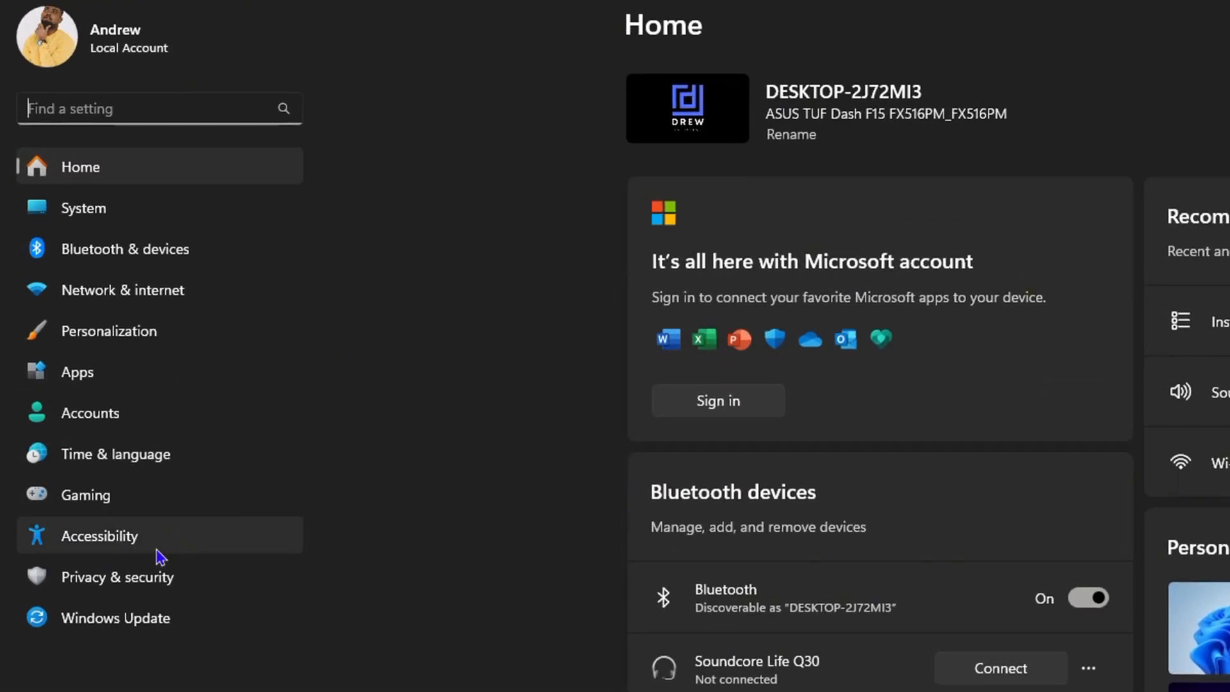
Go to Privacy & security and open the Camera page under App permissions.
{"action": "left_click", "coordinate": [118, 577]}
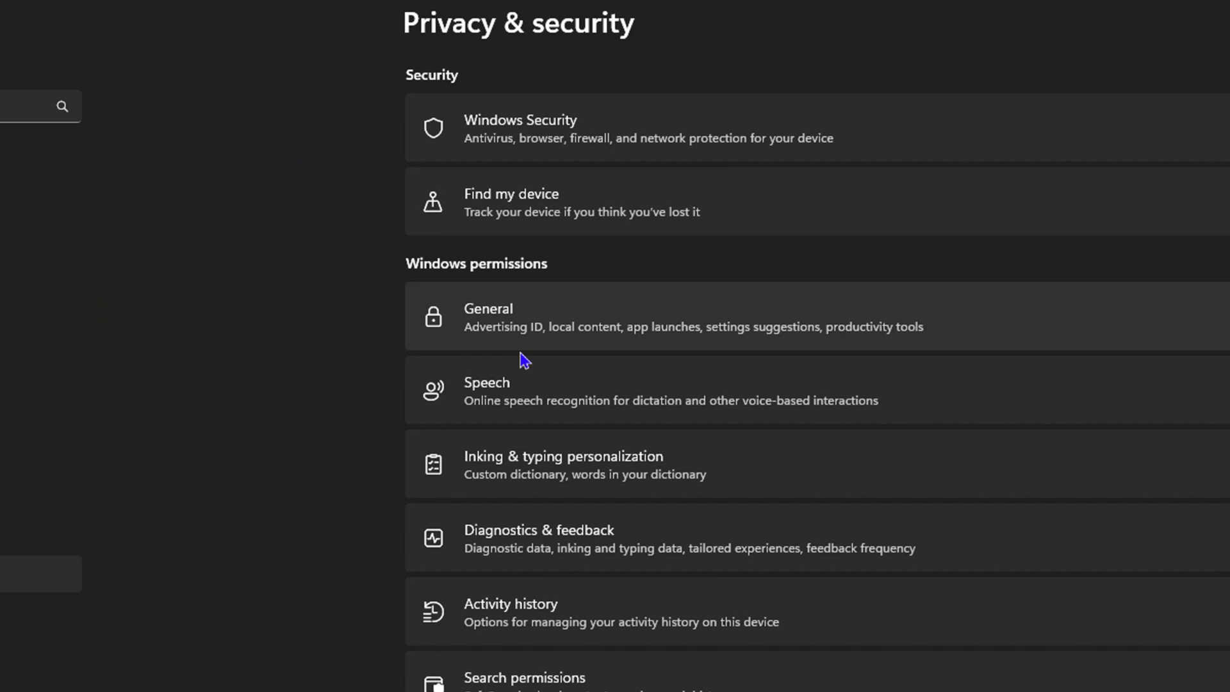
{"action": "scroll", "scroll_direction": "down", "scroll_amount": 3}
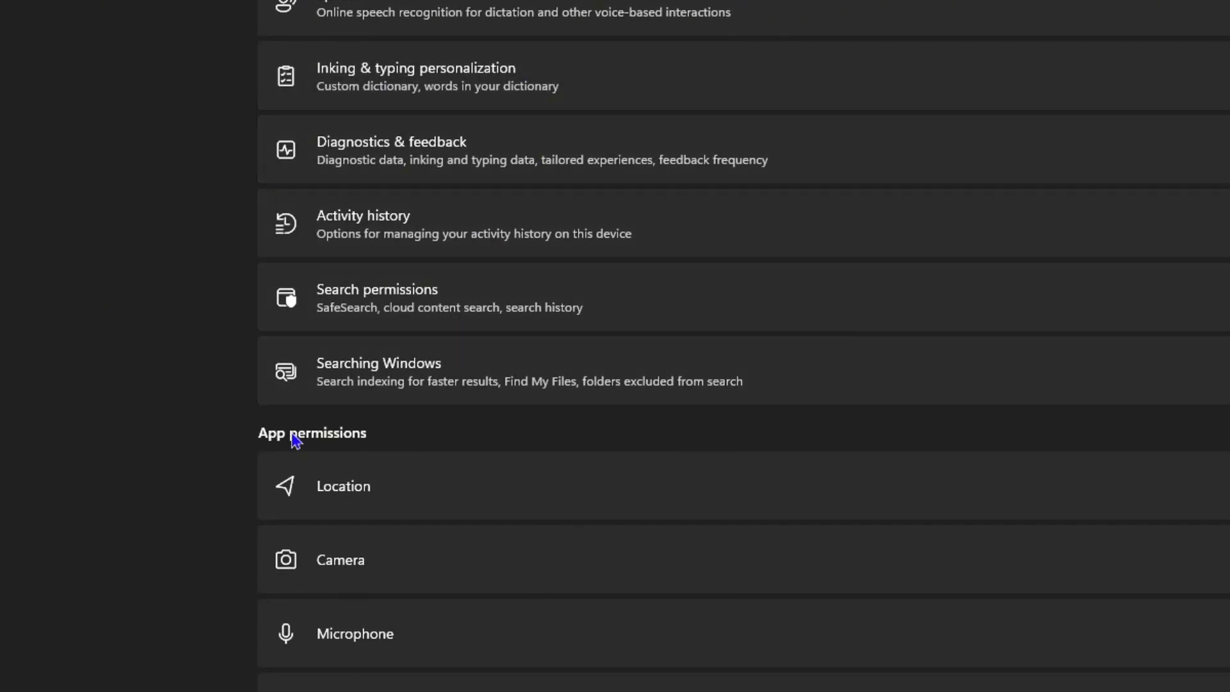
{"action": "scroll", "scroll_direction": "down", "scroll_amount": 3}
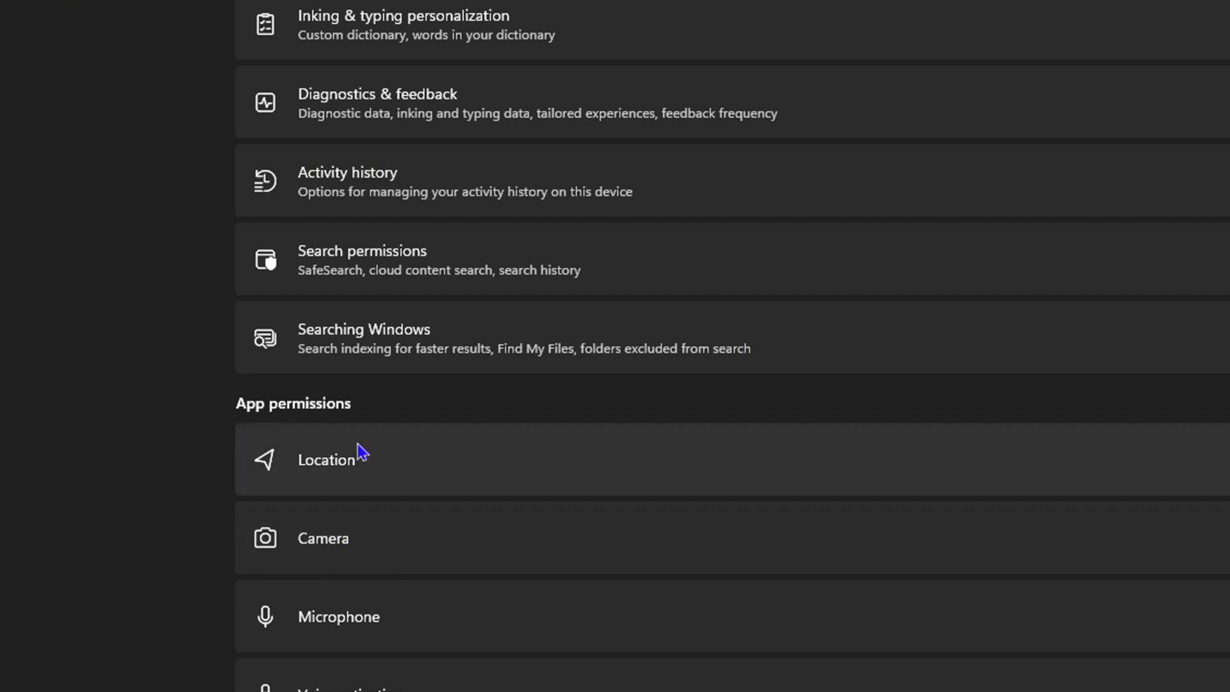
{"action": "mouse_move", "coordinate": [427, 552]}
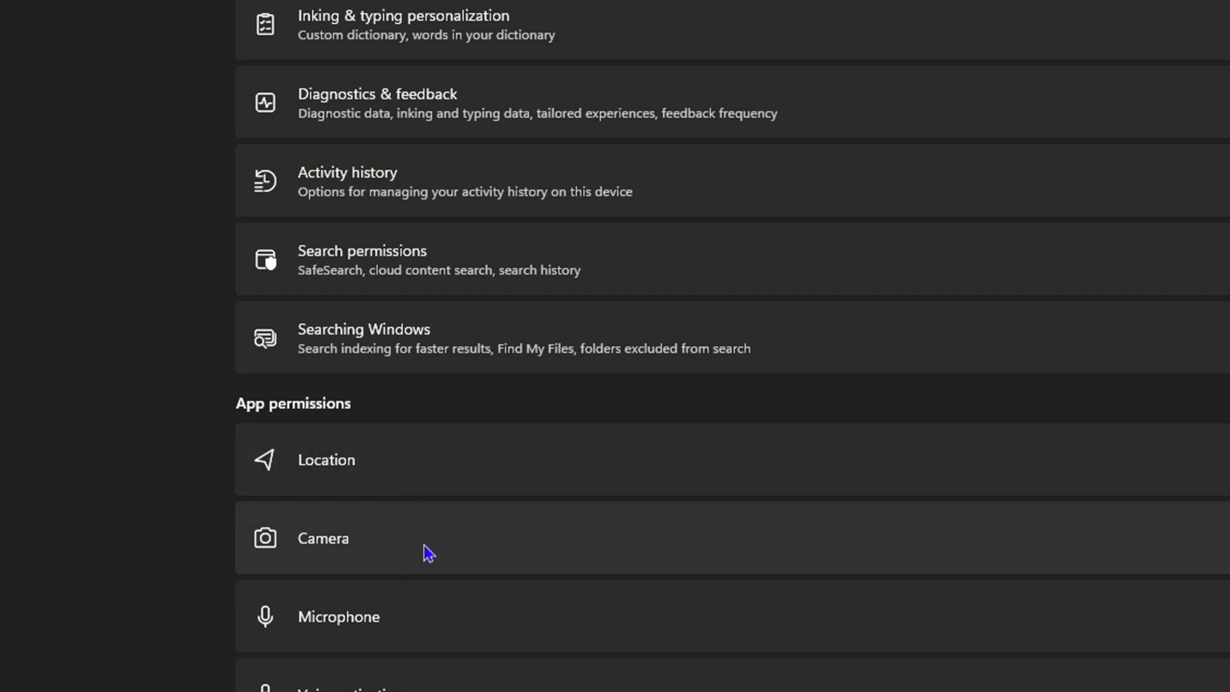
{"action": "left_click", "coordinate": [323, 538]}
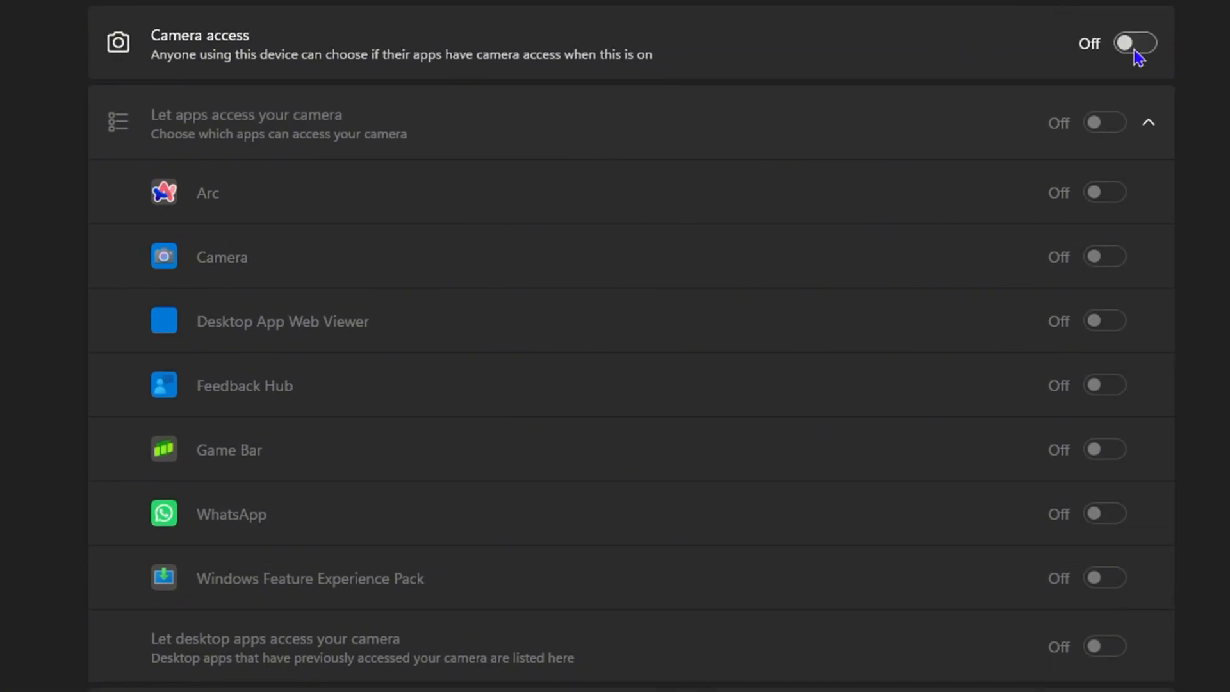
Turn camera access on, toggle WhatsApp on then back off, and review the app list.
{"action": "left_click", "coordinate": [1133, 43]}
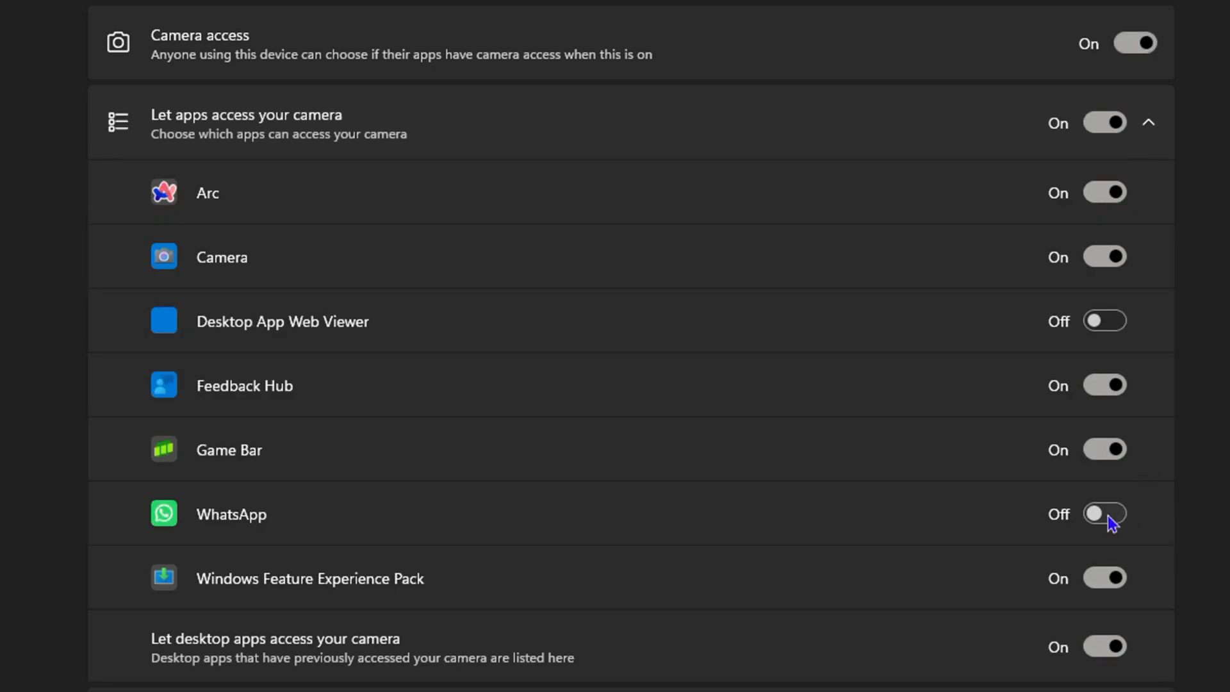
{"action": "left_click", "coordinate": [1104, 514]}
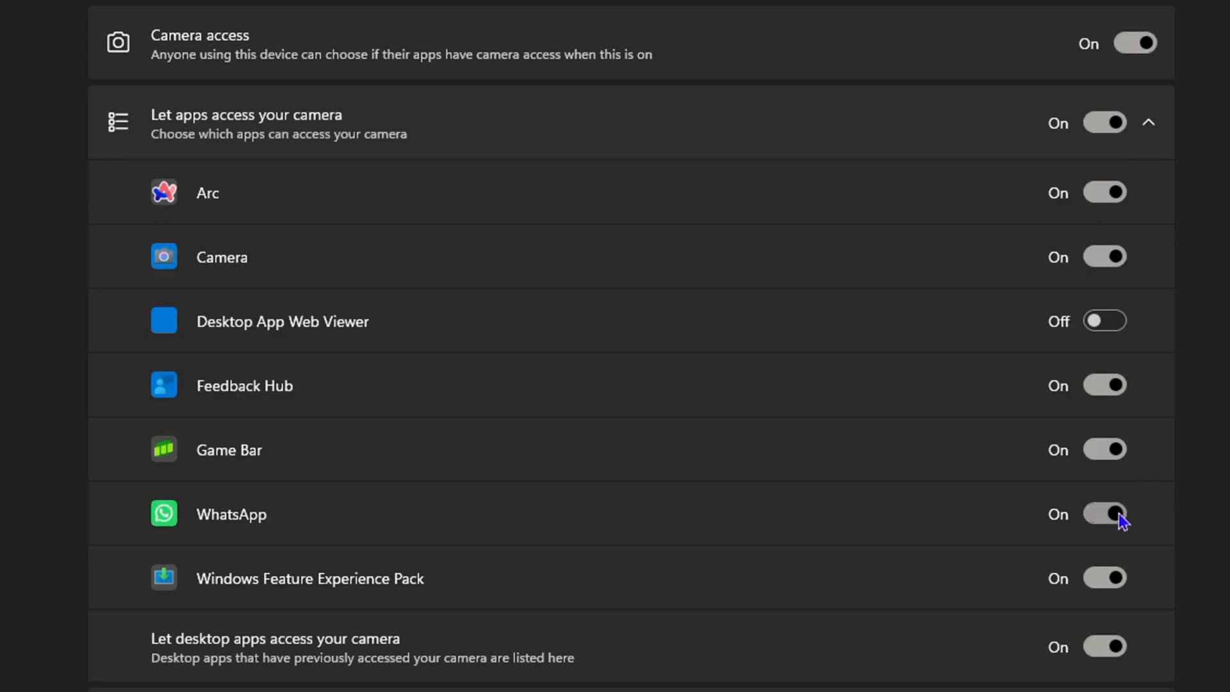
{"action": "left_click", "coordinate": [1105, 514]}
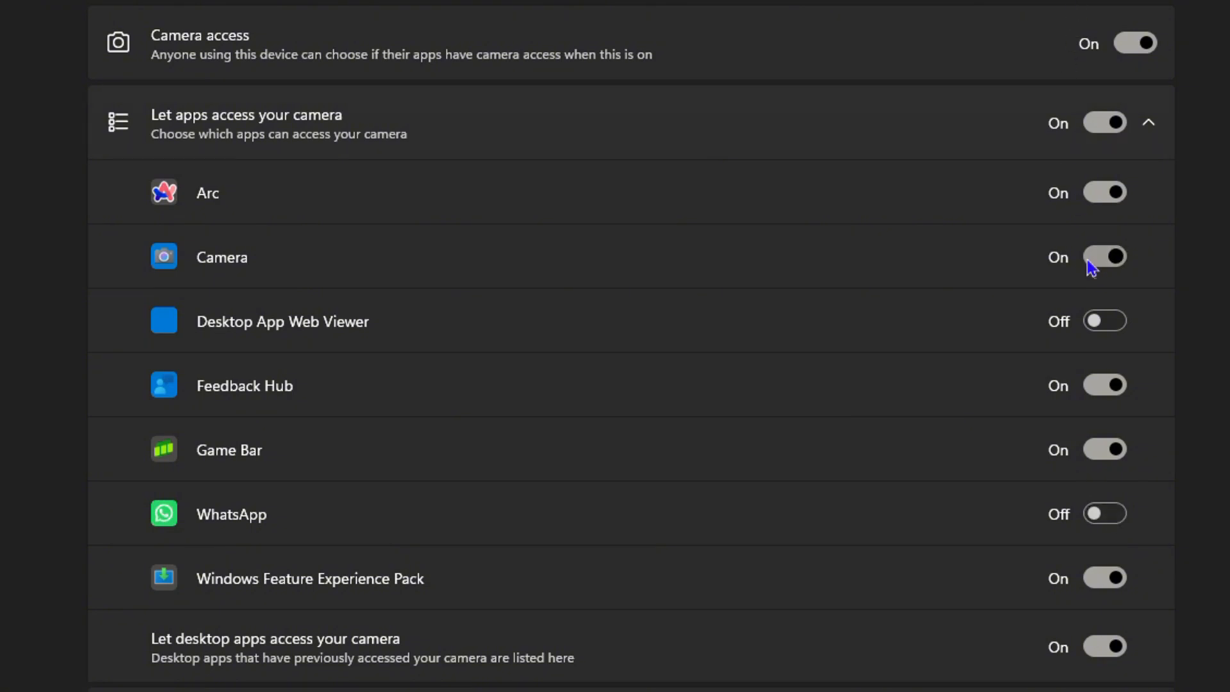
{"action": "scroll", "scroll_direction": "down", "scroll_amount": 3}
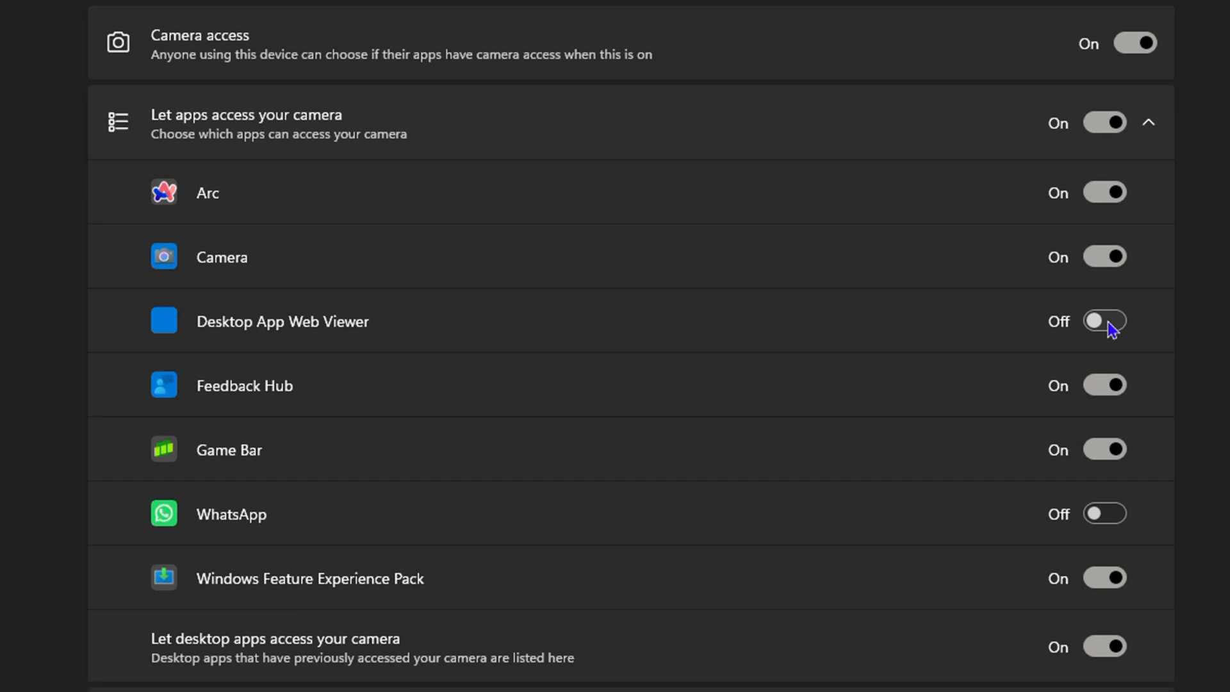
{"action": "mouse_move", "coordinate": [1169, 18]}
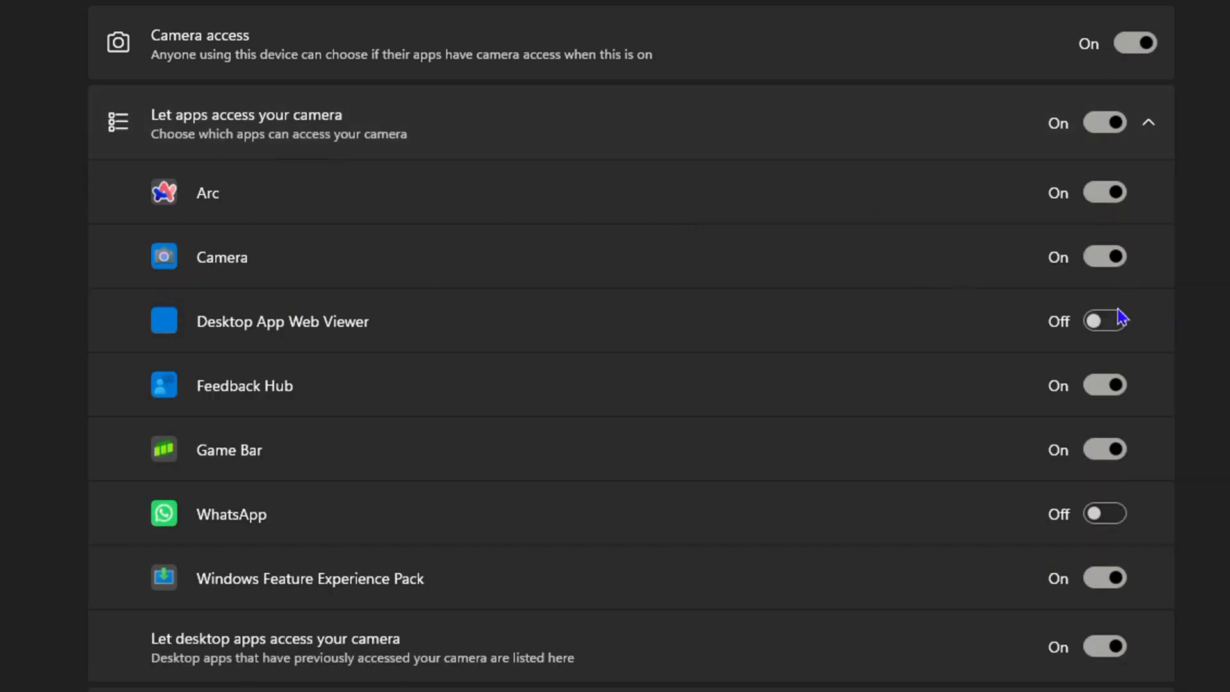
{"action": "scroll", "scroll_direction": "down", "scroll_amount": 3}
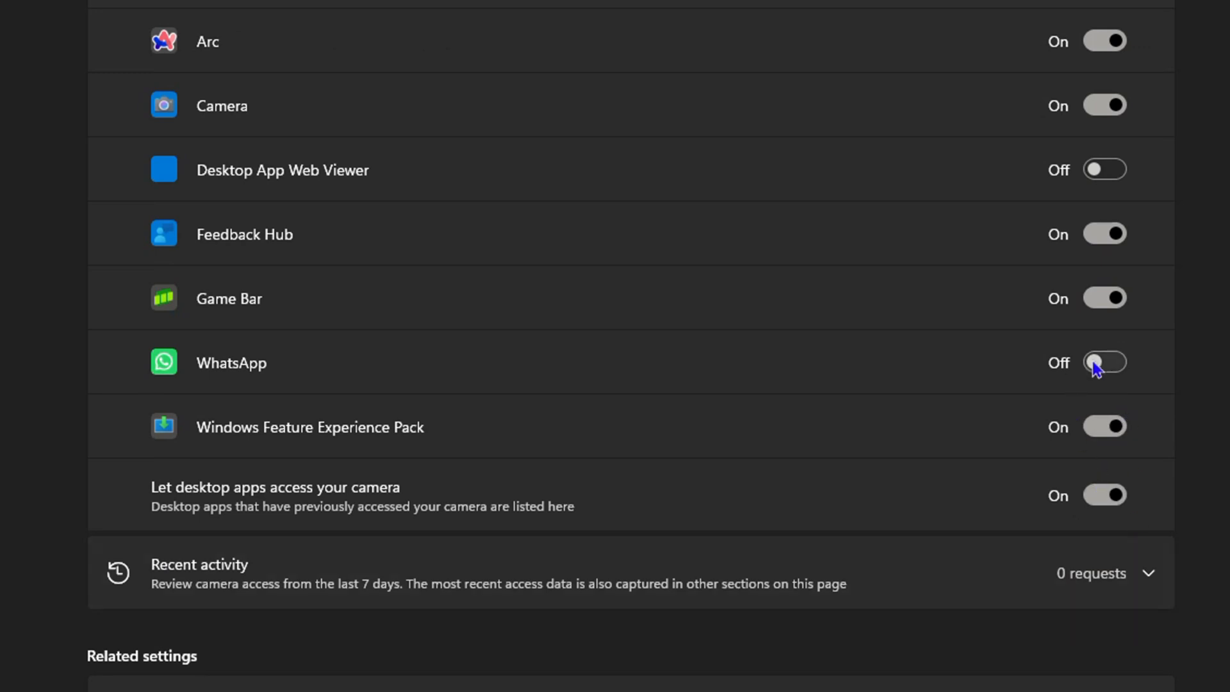